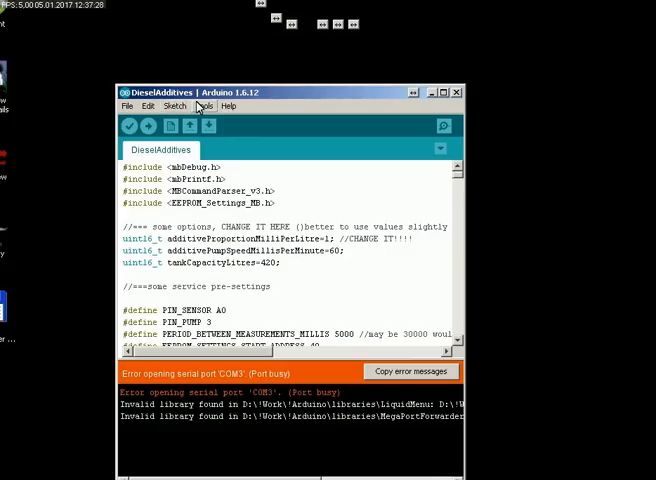
Step: Open the Serial Monitor on COM3 from the Tools menu
click(204, 105)
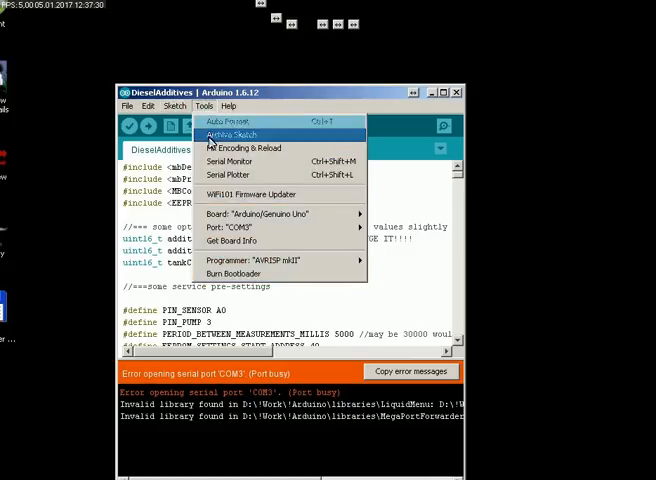
click(228, 161)
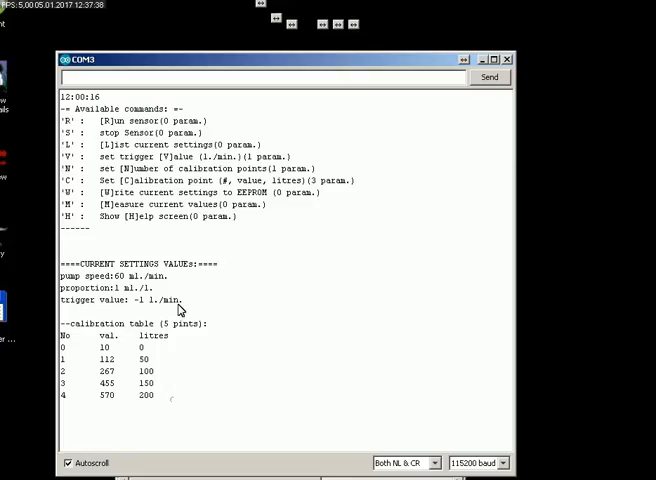
drag(68, 108, 240, 217)
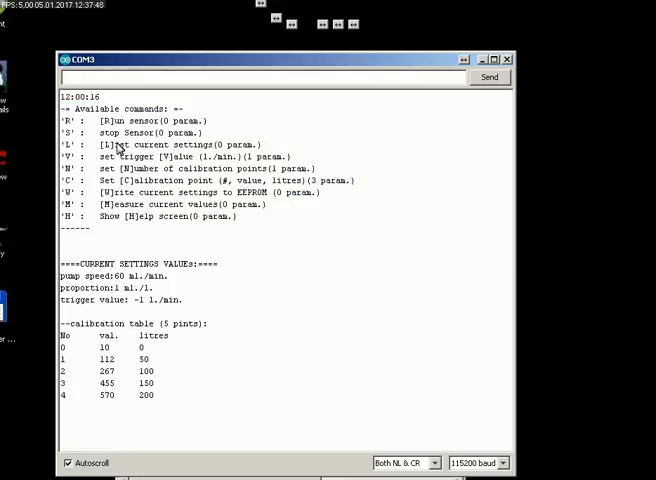
mouse_move(247, 216)
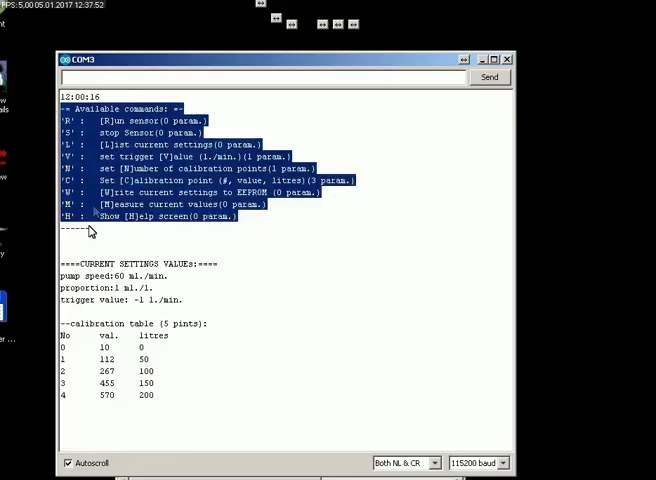
click(82, 244)
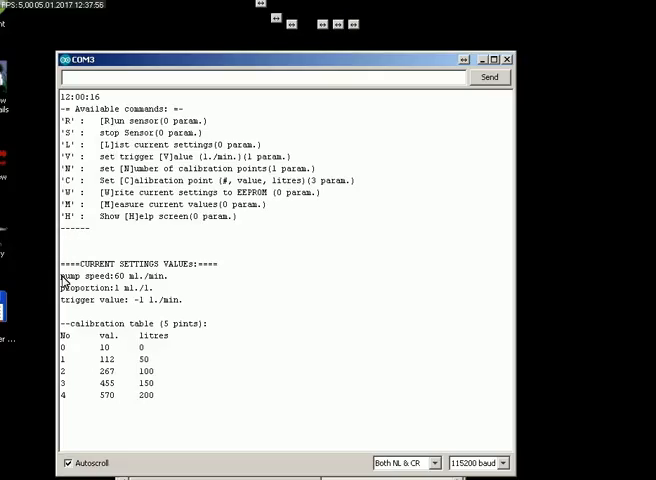
drag(57, 275, 183, 300)
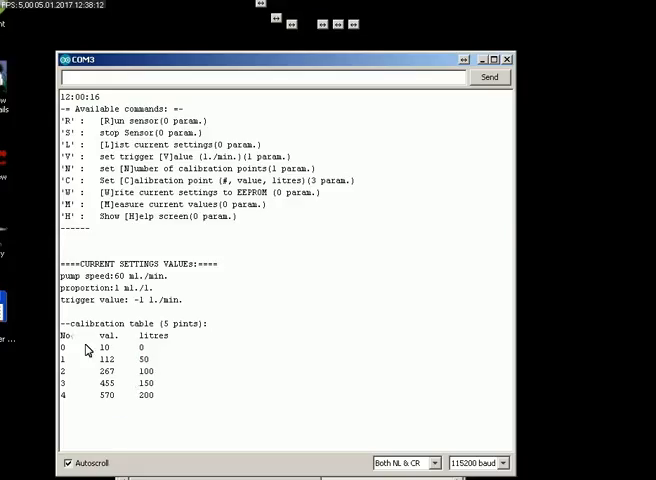
mouse_move(98, 344)
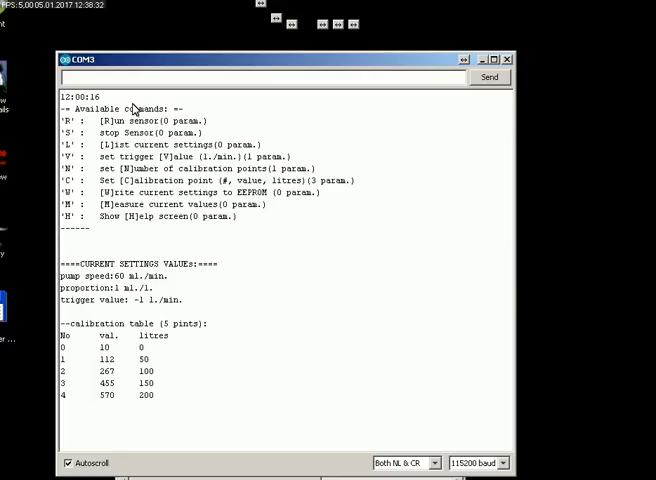
mouse_move(115, 330)
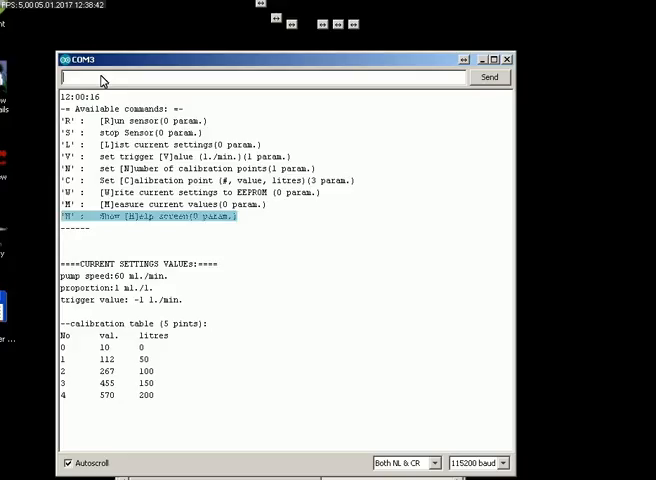
Step: Send H to reprint the help and settings, then highlight the five-point calibration table
text(H)
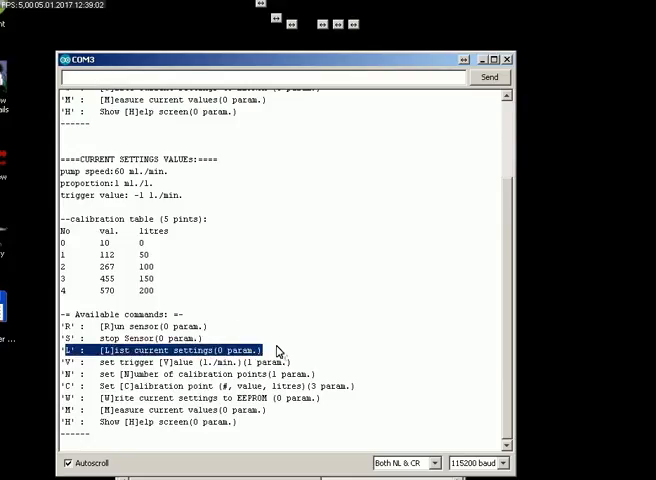
mouse_move(196, 302)
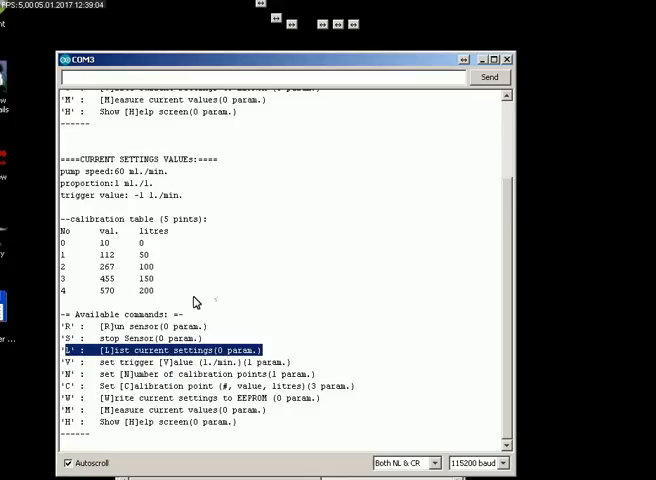
mouse_move(42, 352)
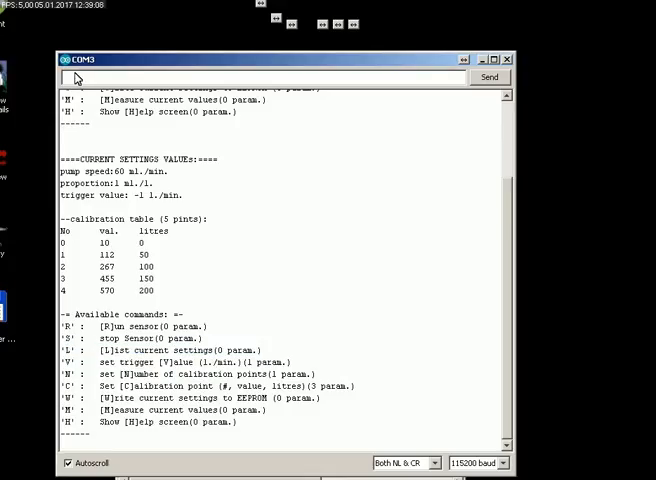
scroll(down, 3)
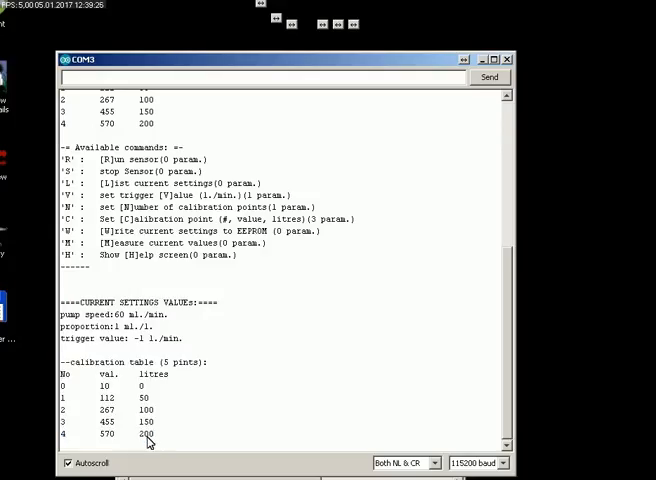
mouse_move(78, 363)
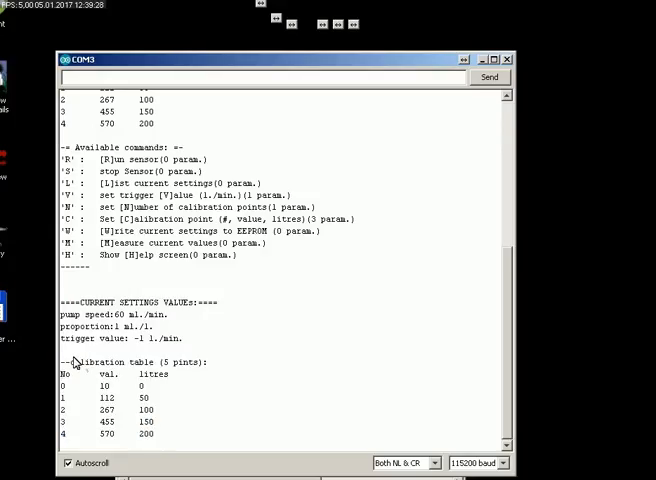
drag(57, 362, 173, 440)
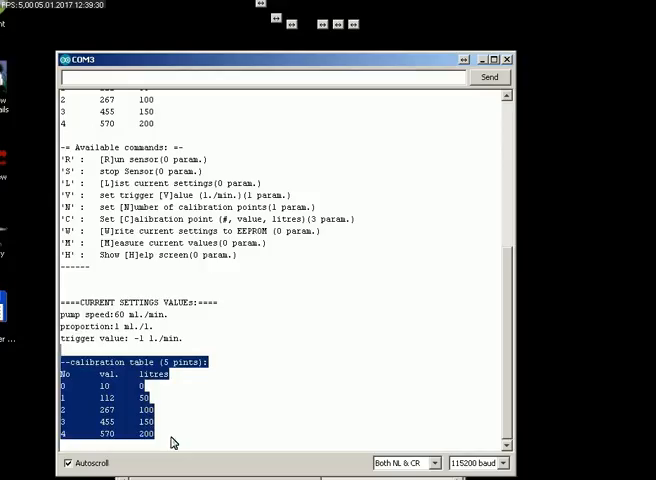
mouse_move(172, 443)
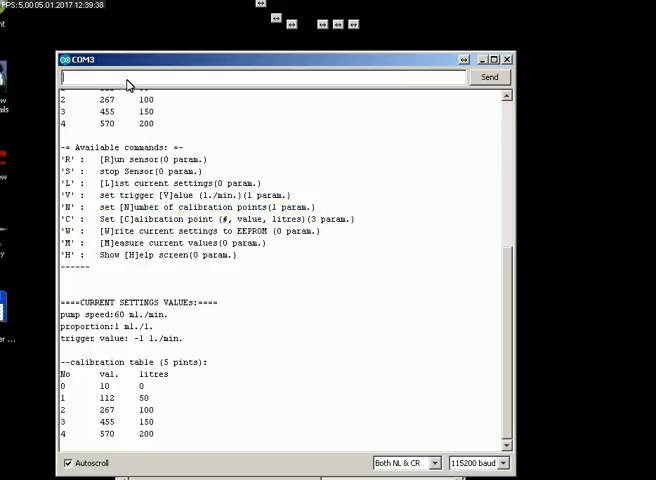
Step: Send N with 6 to add a sixth calibration point, marking point 5's zero values
text(N)
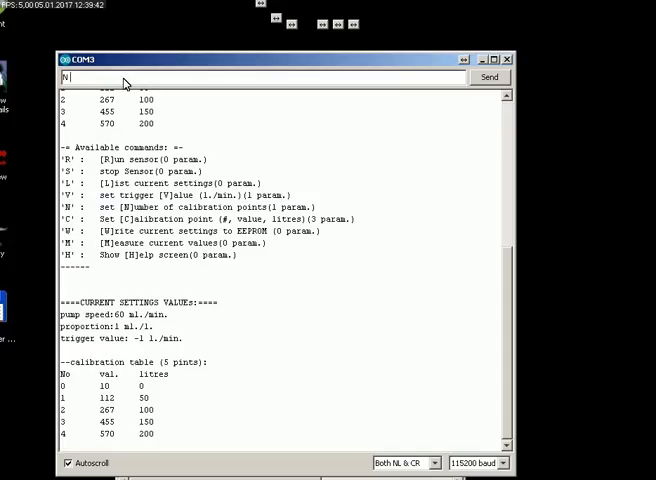
text(6)
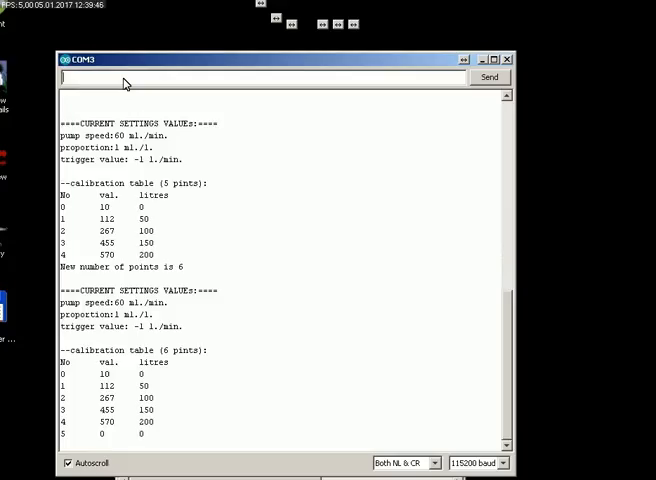
mouse_move(62, 383)
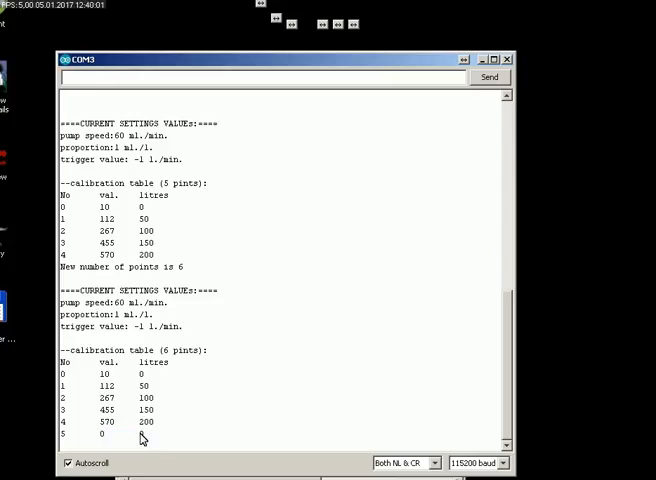
double_click(101, 434)
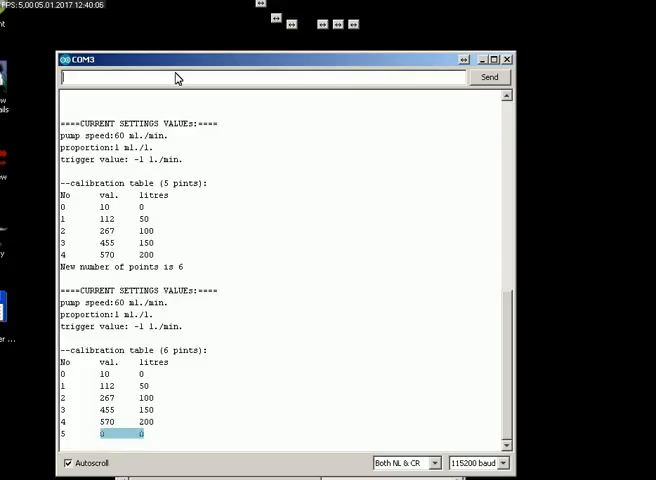
text(H)
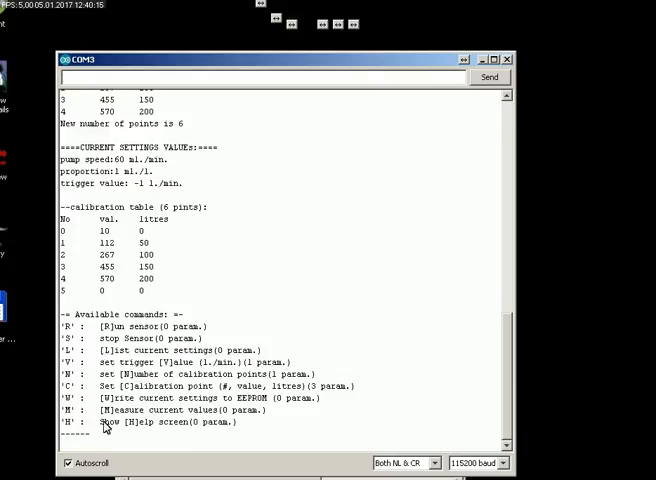
mouse_move(270, 388)
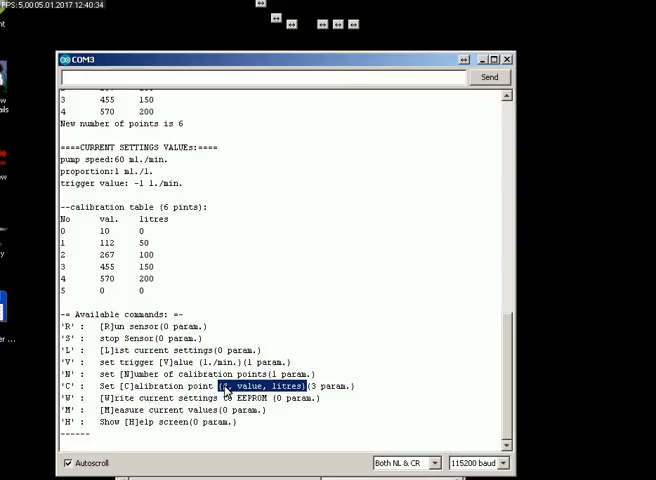
Step: Highlight the '#, value, litres' parameters of the C calibration-point command
double_click(241, 386)
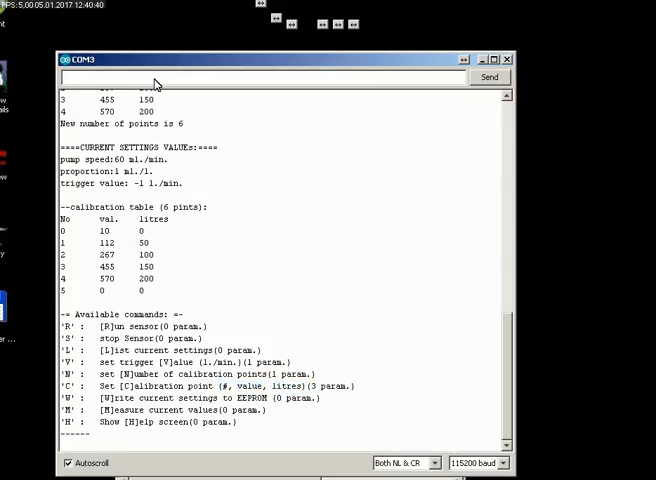
Step: Send 'C 5 810 250' and highlight the updated six-point table
text(C 5 810)
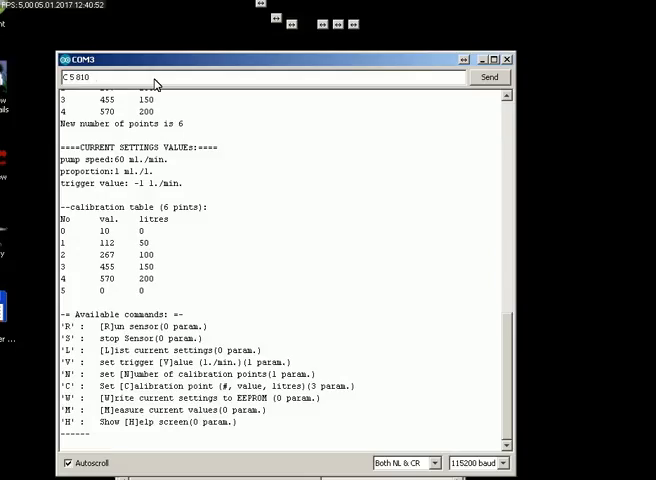
text(250)
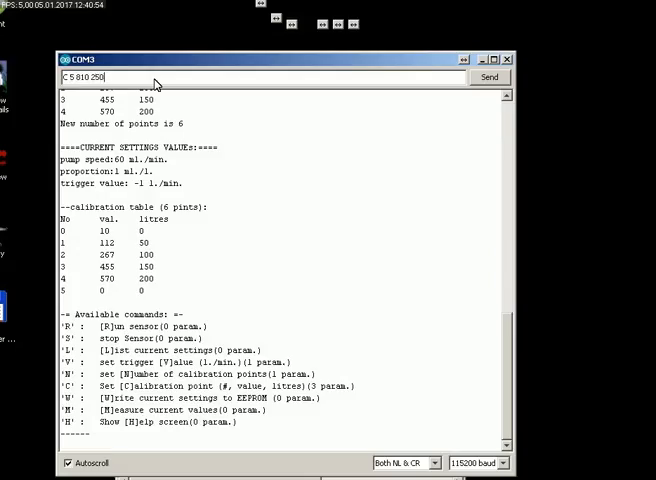
click(489, 76)
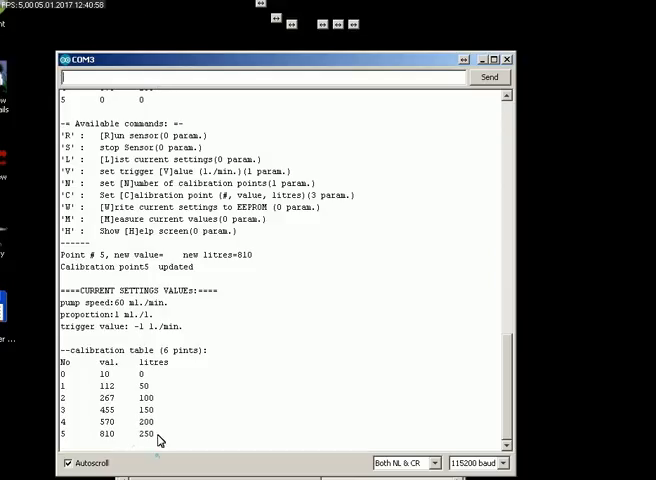
drag(58, 349, 155, 433)
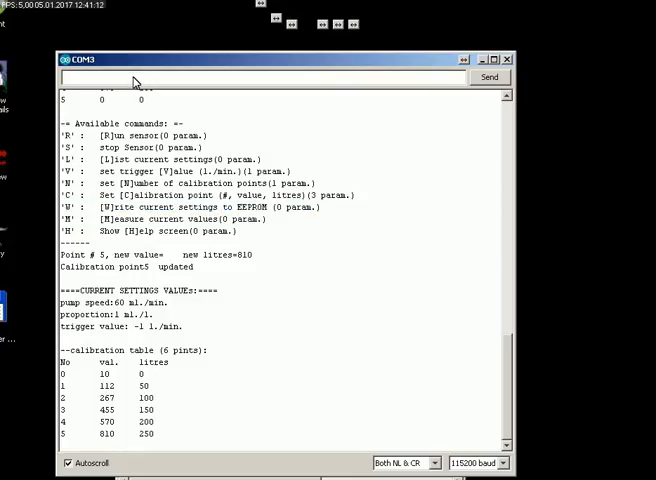
Step: Send W to save the six-point calibration settings to EEPROM
text(W)
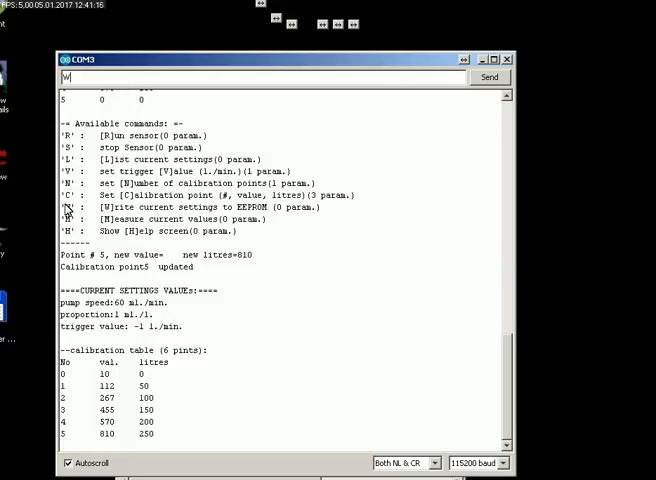
double_click(200, 207)
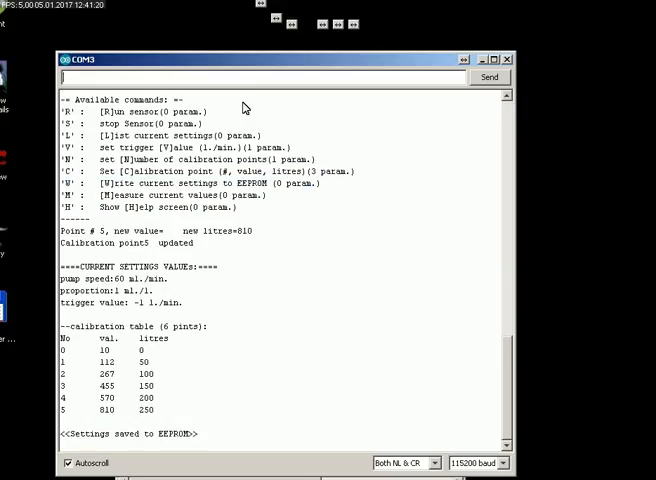
mouse_move(237, 95)
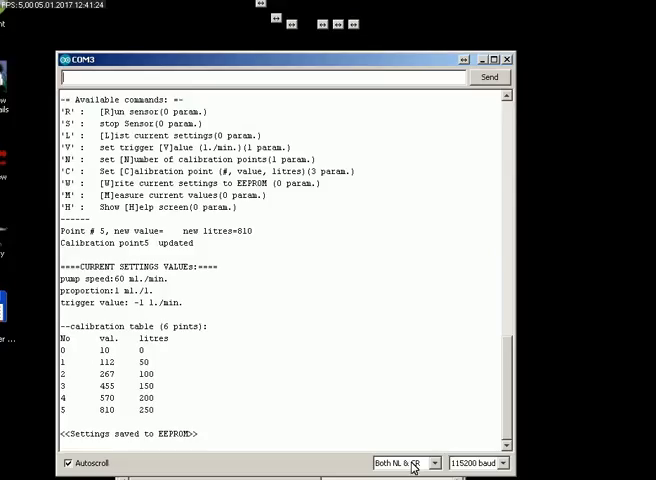
Step: Reselect 115200 baud to reset the board, verify point 5 at 810/250, and close the monitor
click(400, 462)
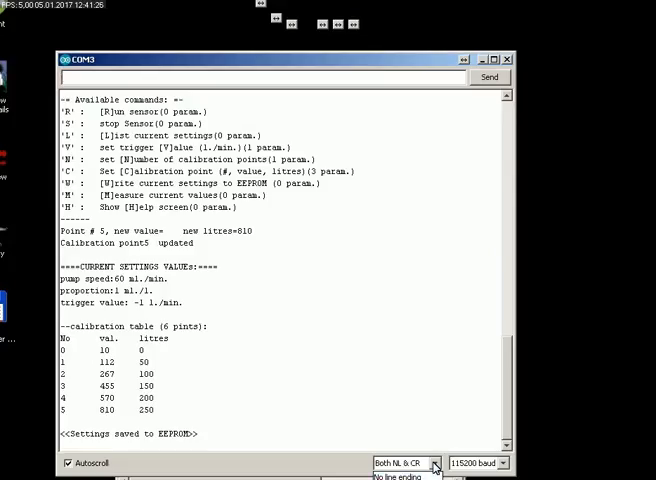
click(479, 462)
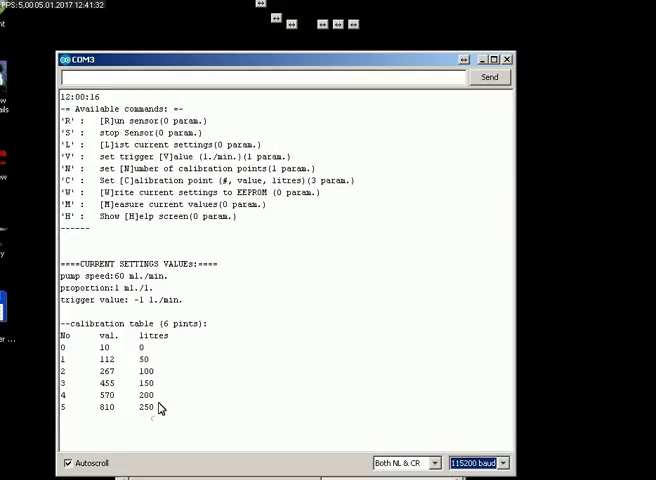
drag(60, 322, 160, 410)
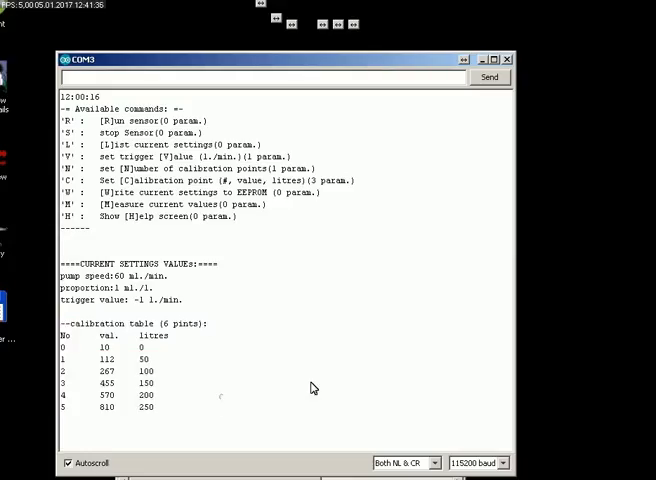
mouse_move(449, 72)
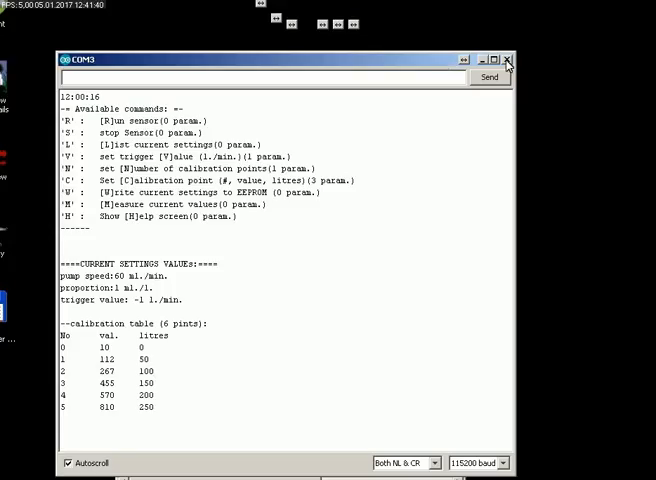
click(506, 60)
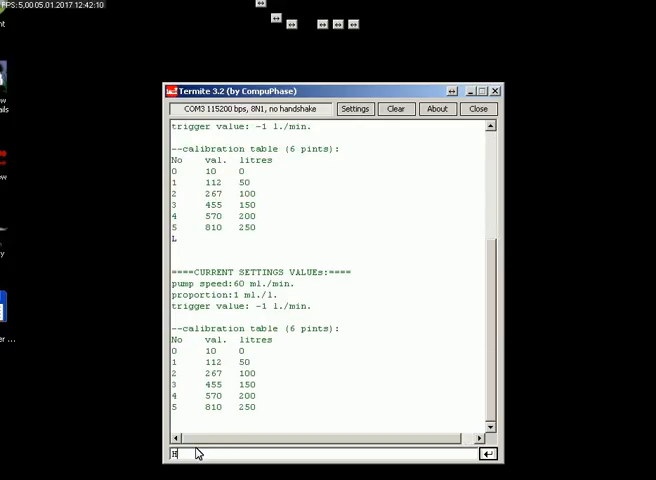
Step: Send H in Termite to print the device's command help screen
text(H)
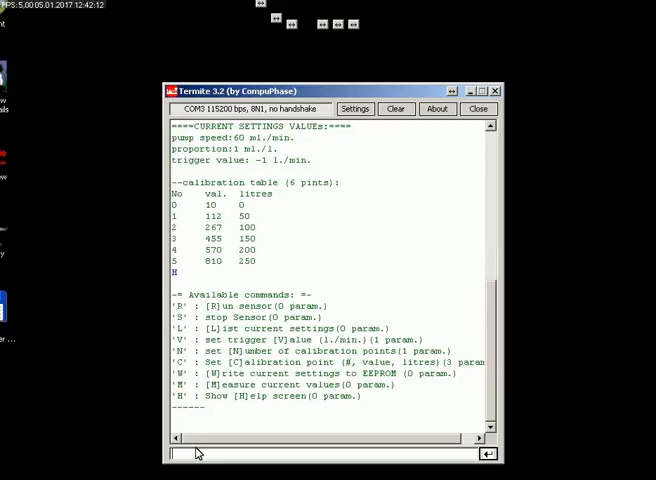